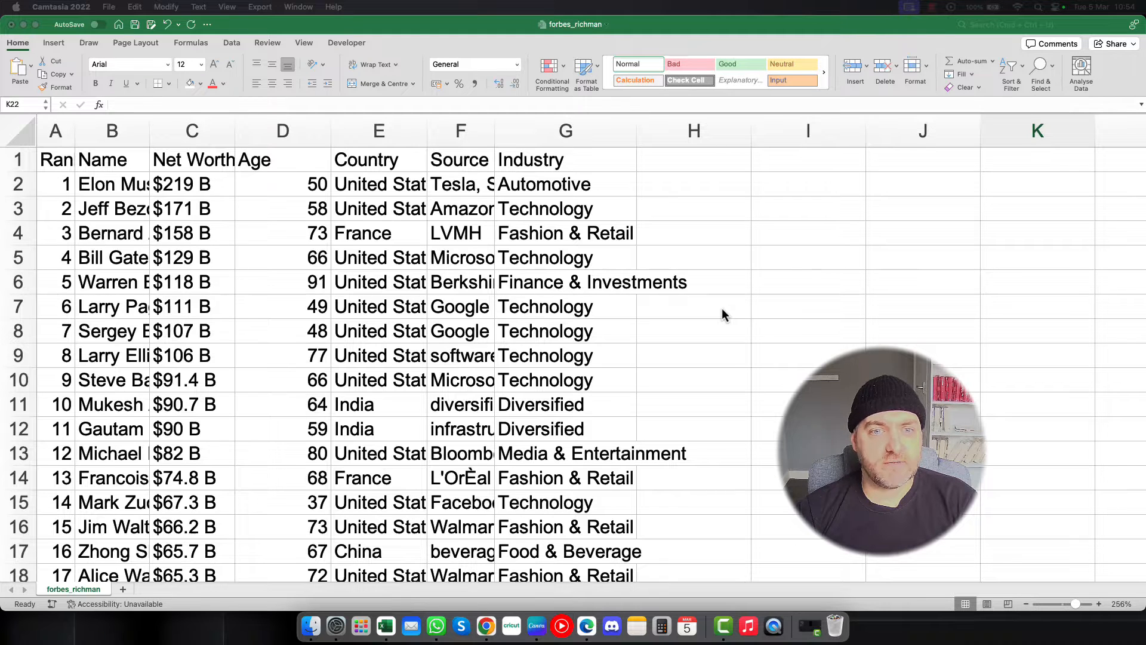
mouse_move(153, 173)
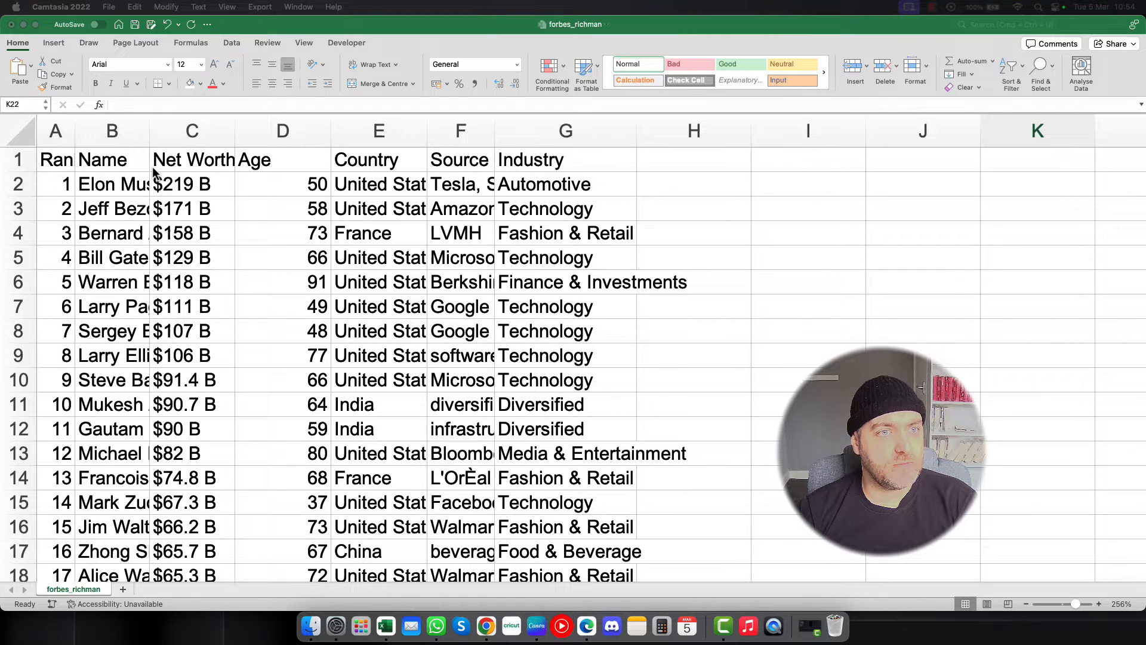
mouse_move(124, 294)
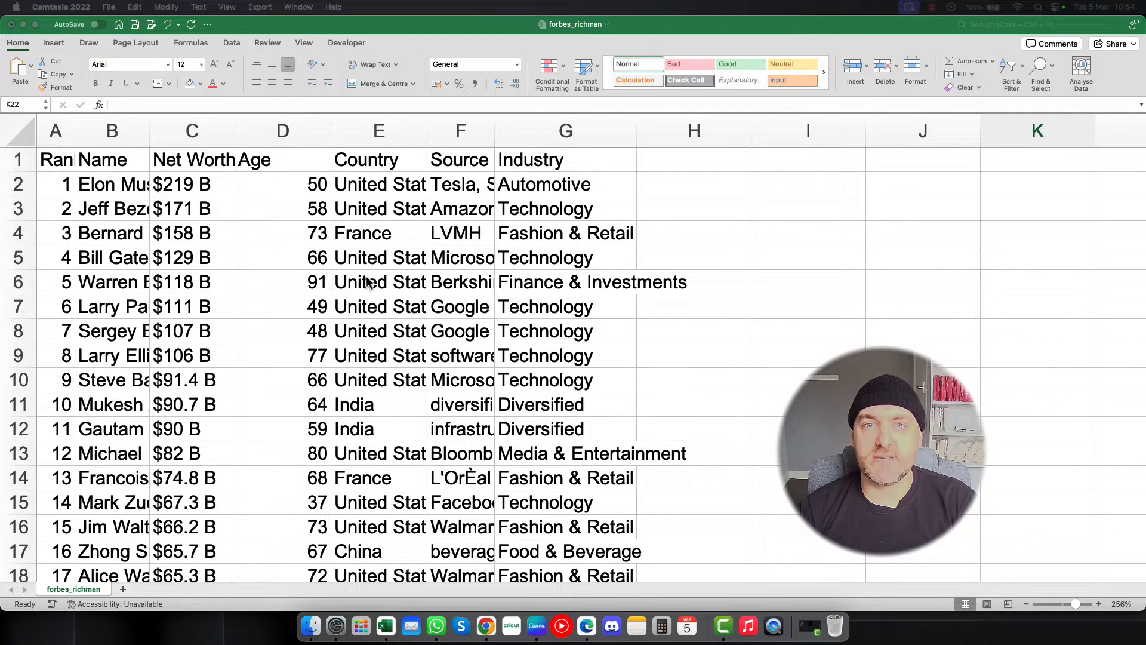
mouse_move(557, 284)
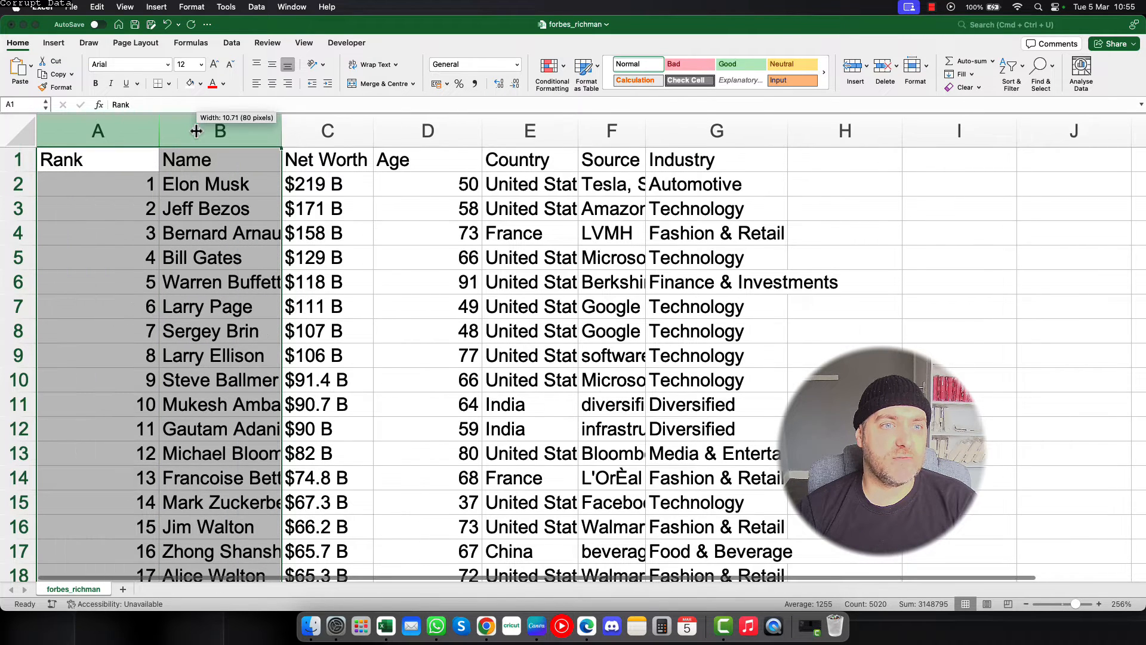
Widen the Name column so full names show, and auto-fit the Net Worth column
left_click_drag(196, 131, 289, 130)
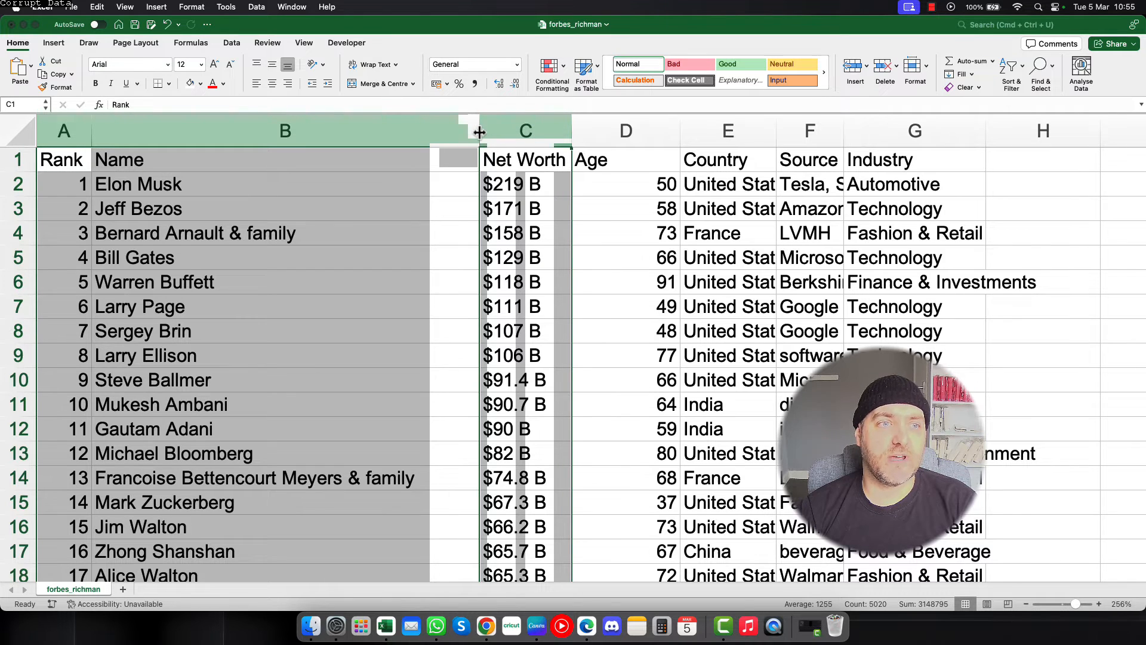
left_click(525, 130)
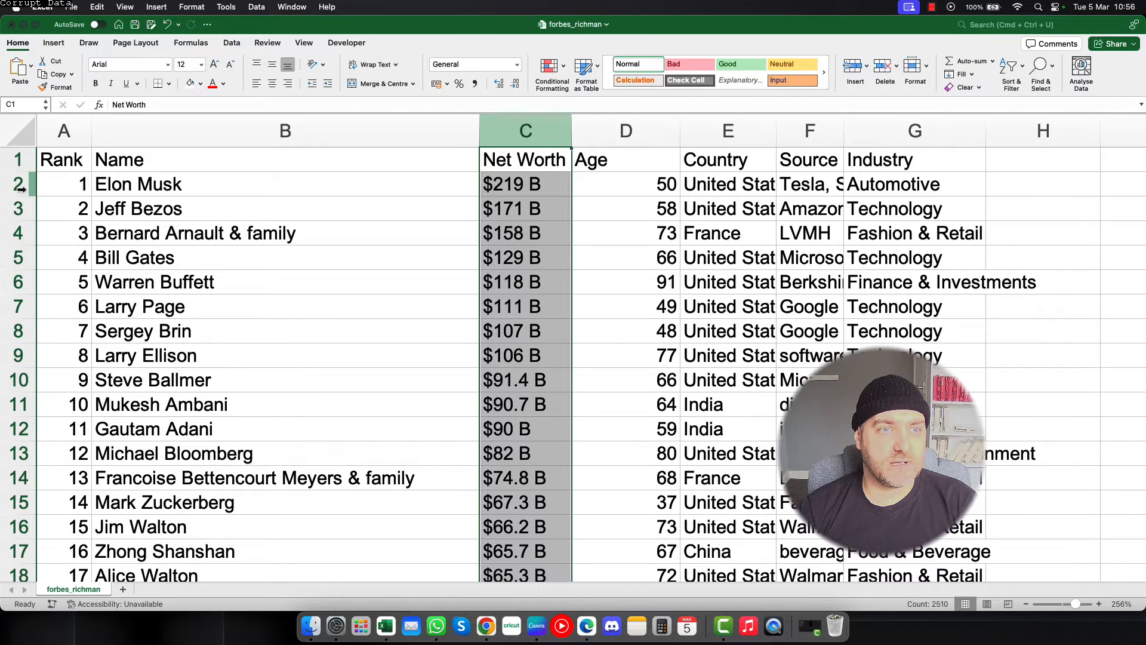
left_click(17, 184)
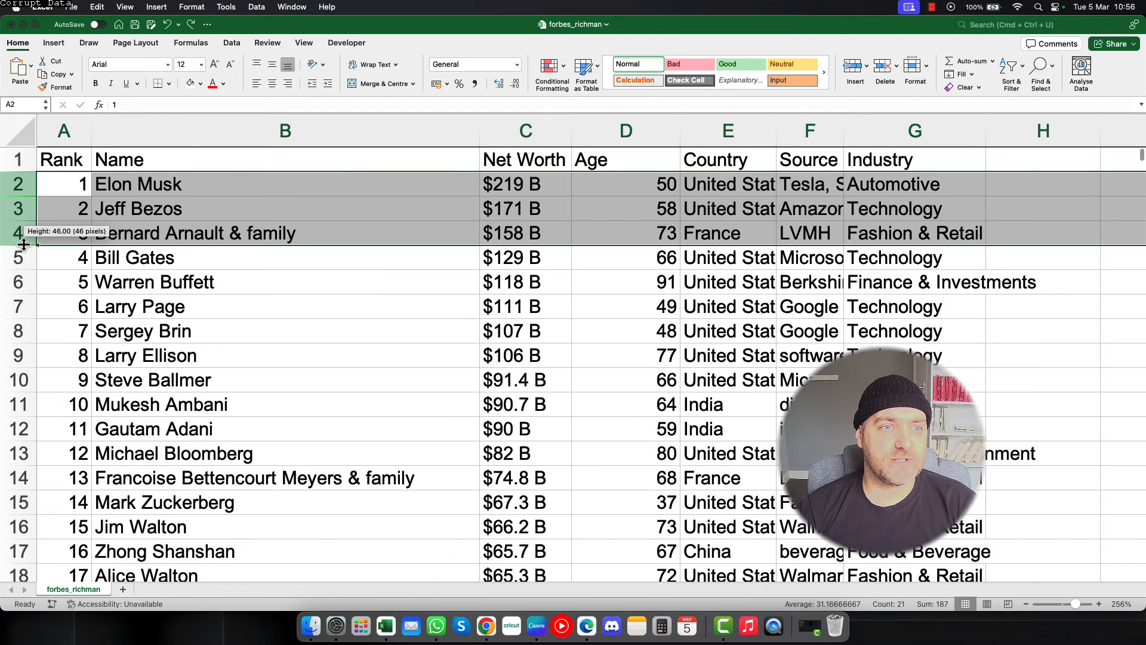
left_click(285, 306)
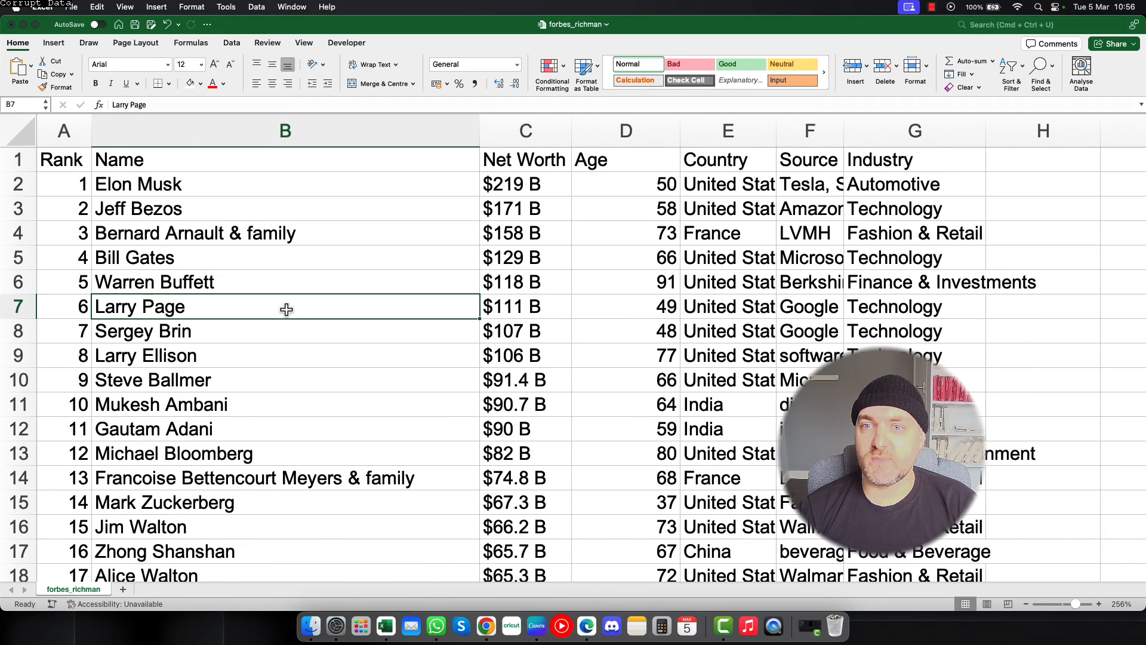